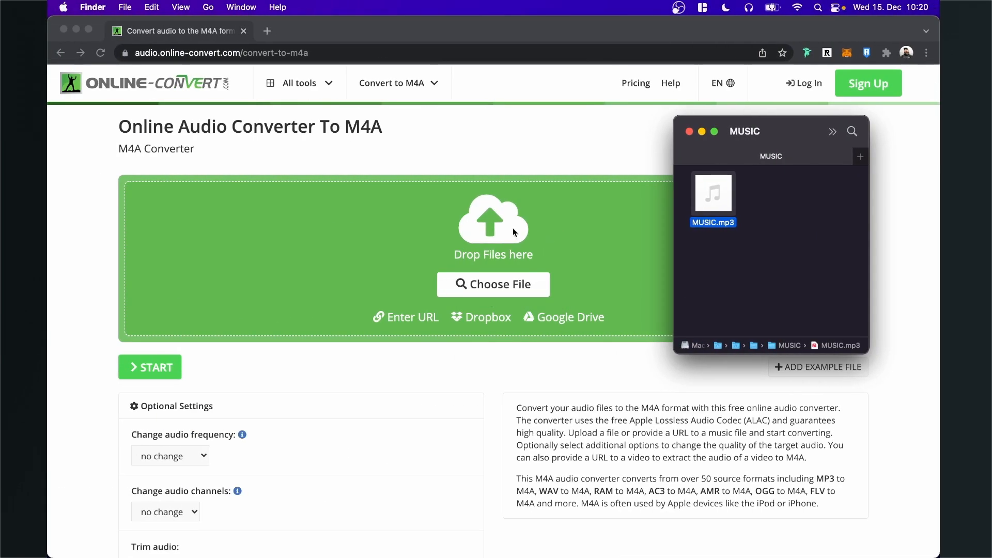
{"action": "mouse_move", "coordinate": [512, 193]}
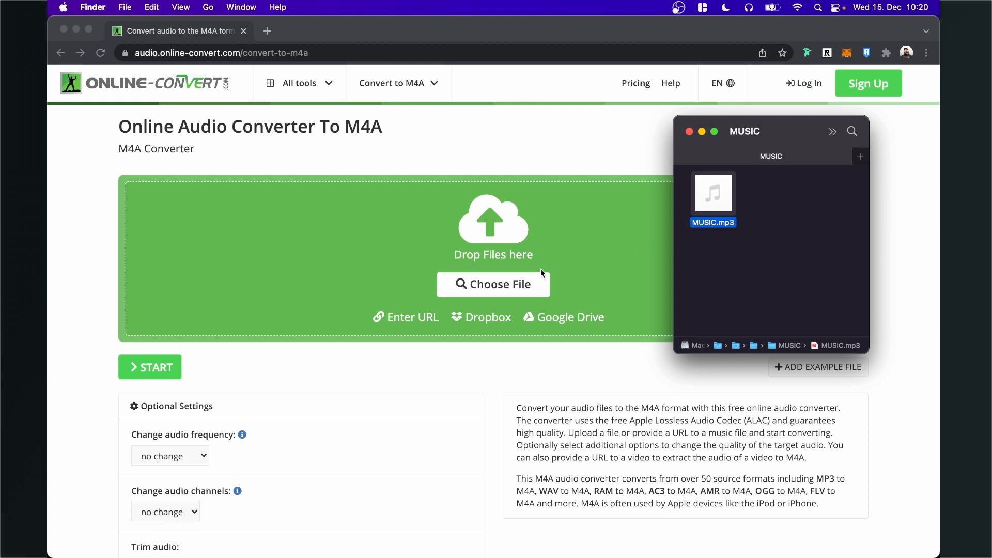
{"action": "mouse_move", "coordinate": [670, 202]}
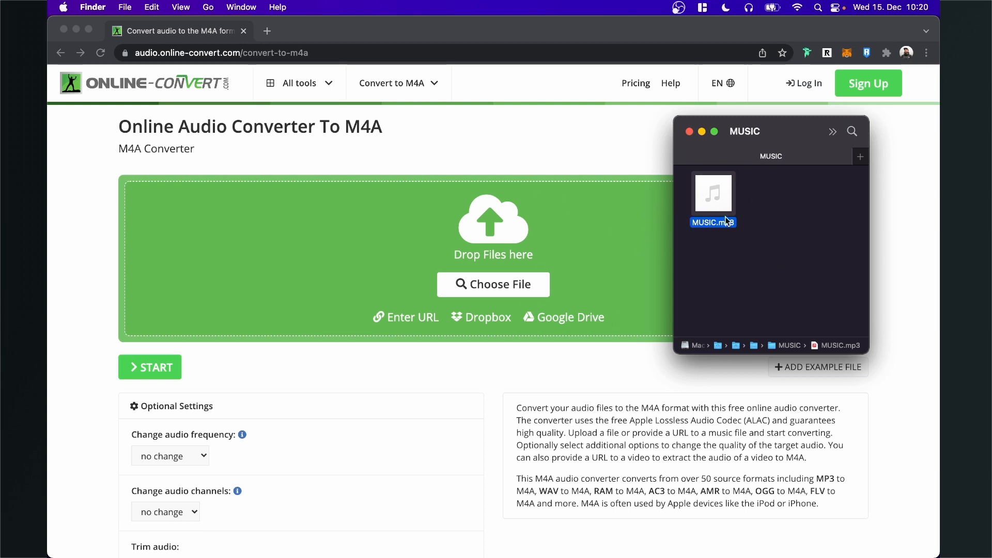
{"action": "mouse_move", "coordinate": [165, 173]}
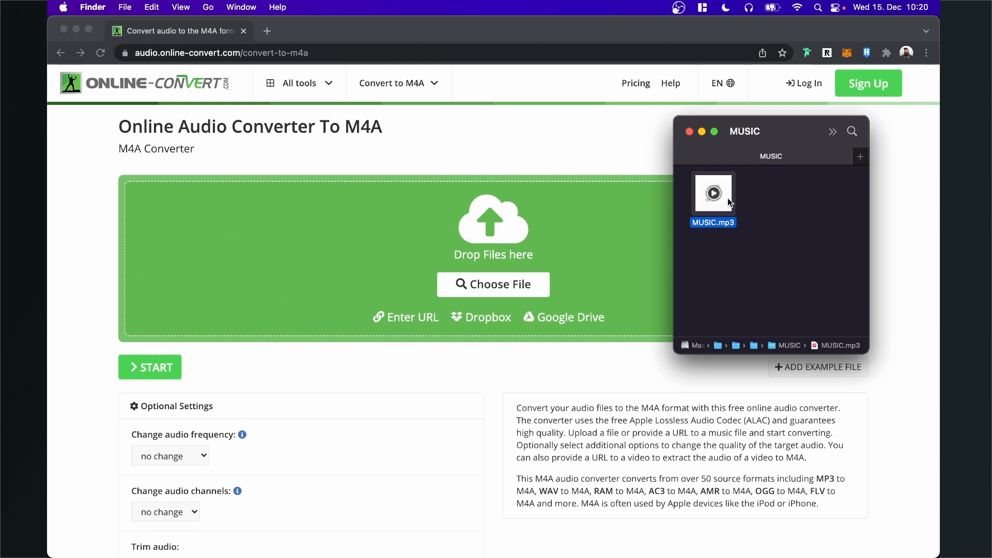
Drop MUSIC.mp3 from Finder onto the converter's upload area
{"action": "left_click_drag", "start_coordinate": [713, 194], "coordinate": [317, 294]}
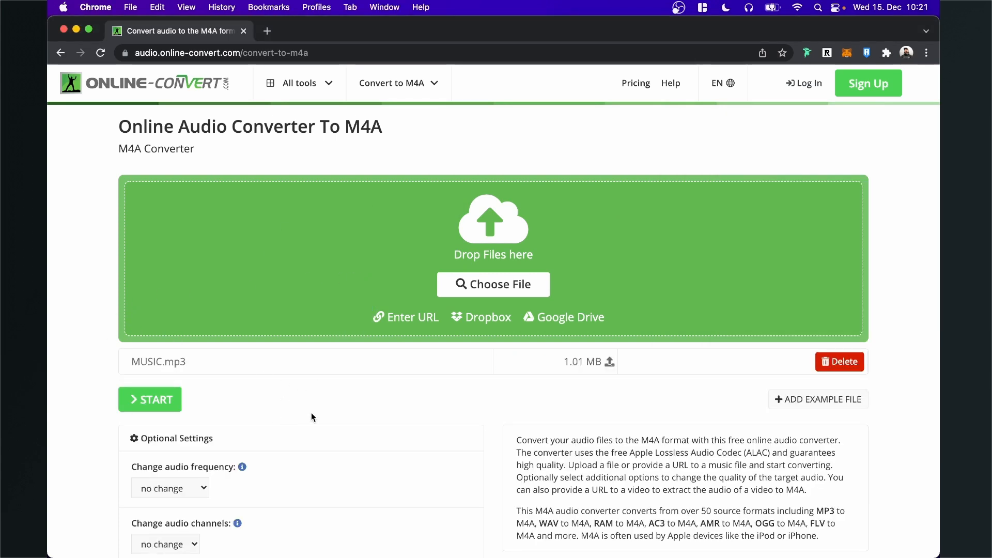
Set the audio frequency to 44100 Hz and the channels to Mono
{"action": "scroll", "scroll_direction": "down", "scroll_amount": 3}
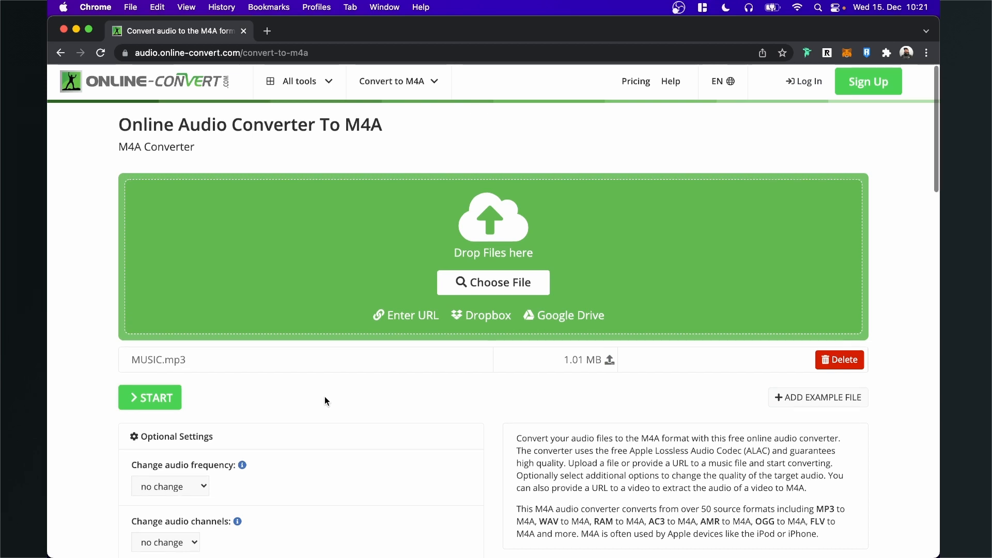
{"action": "scroll", "scroll_direction": "down", "scroll_amount": 3}
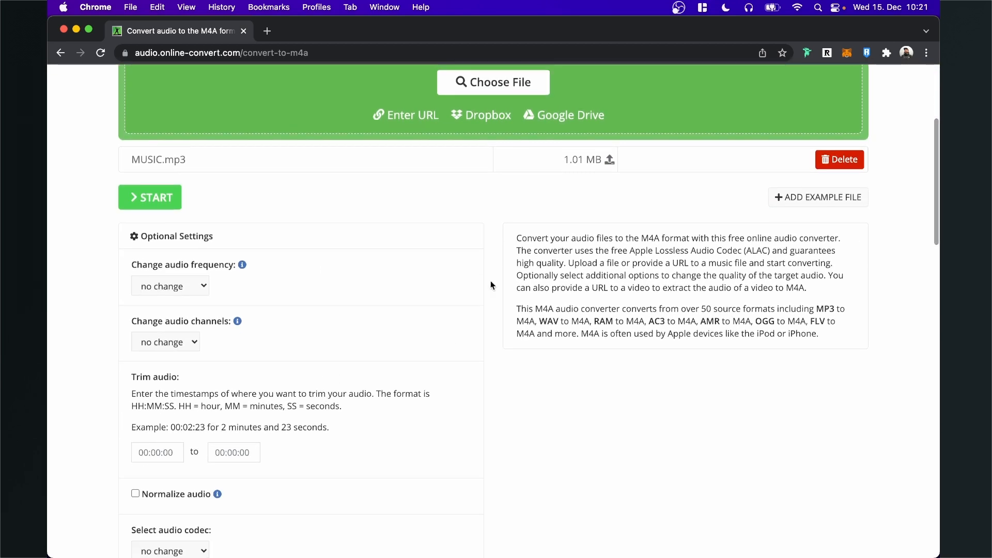
{"action": "mouse_move", "coordinate": [407, 263]}
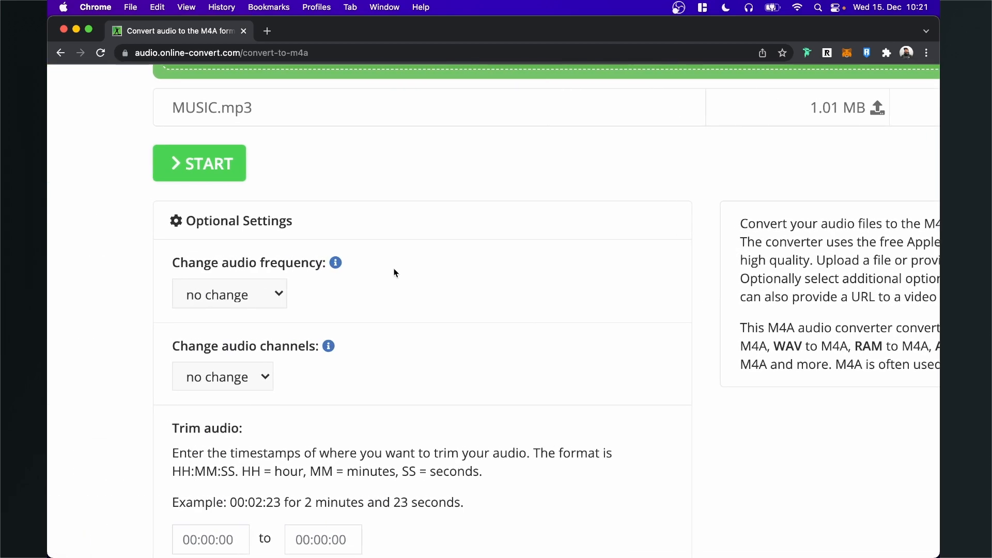
{"action": "left_click", "coordinate": [229, 293]}
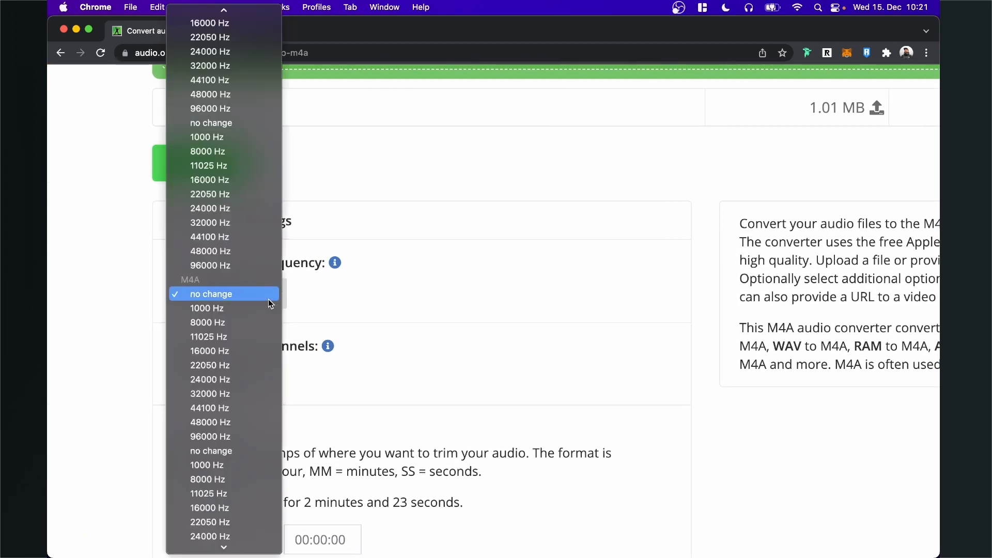
{"action": "mouse_move", "coordinate": [218, 407]}
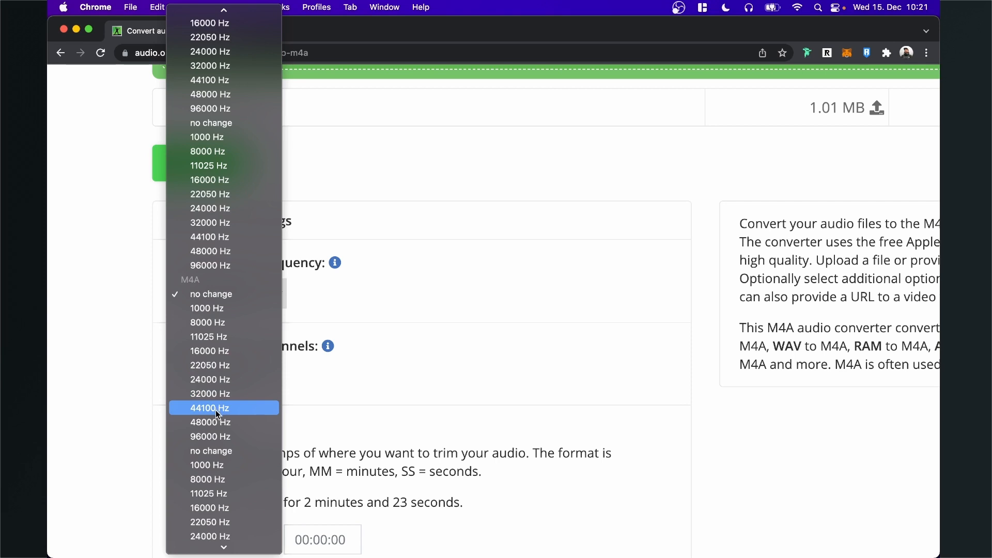
{"action": "left_click", "coordinate": [209, 407]}
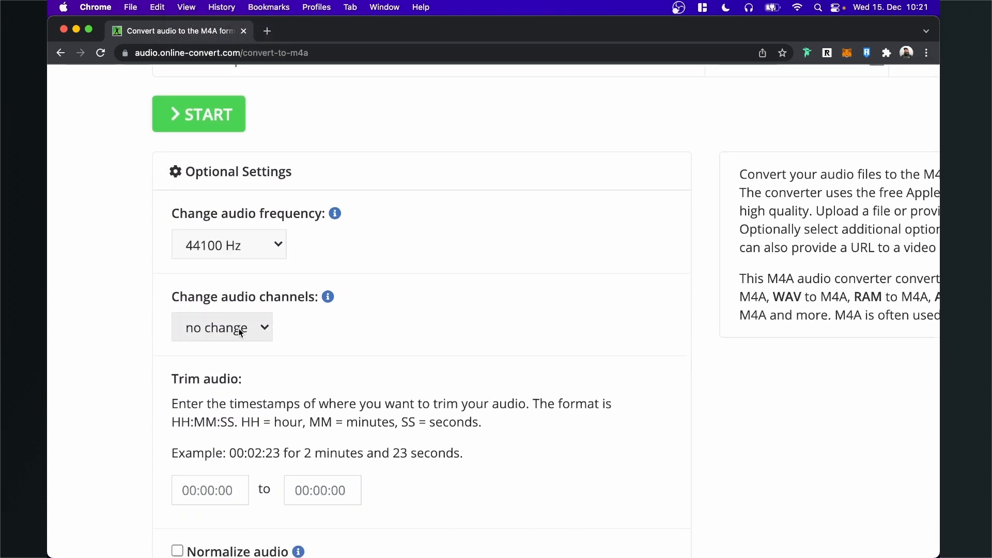
{"action": "left_click", "coordinate": [221, 327]}
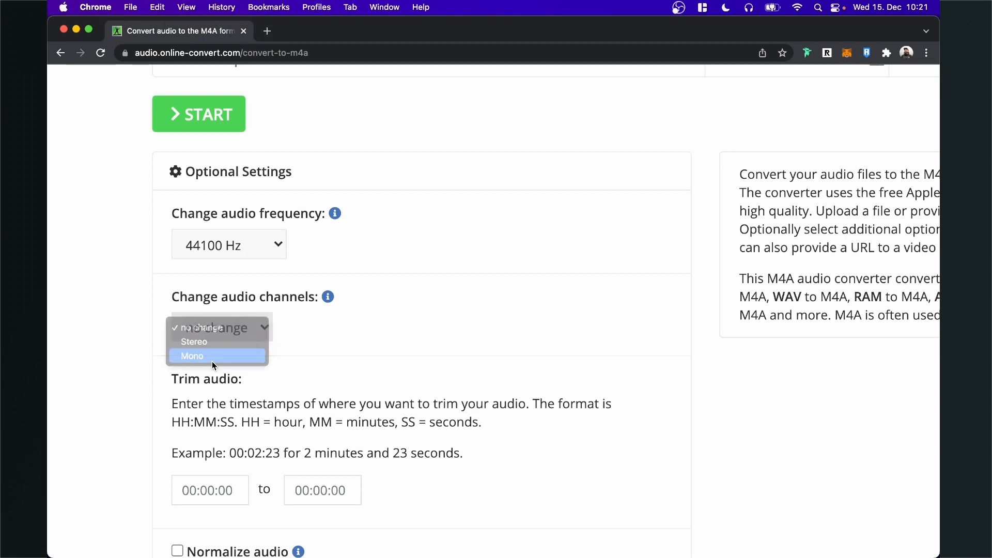
{"action": "left_click", "coordinate": [192, 356]}
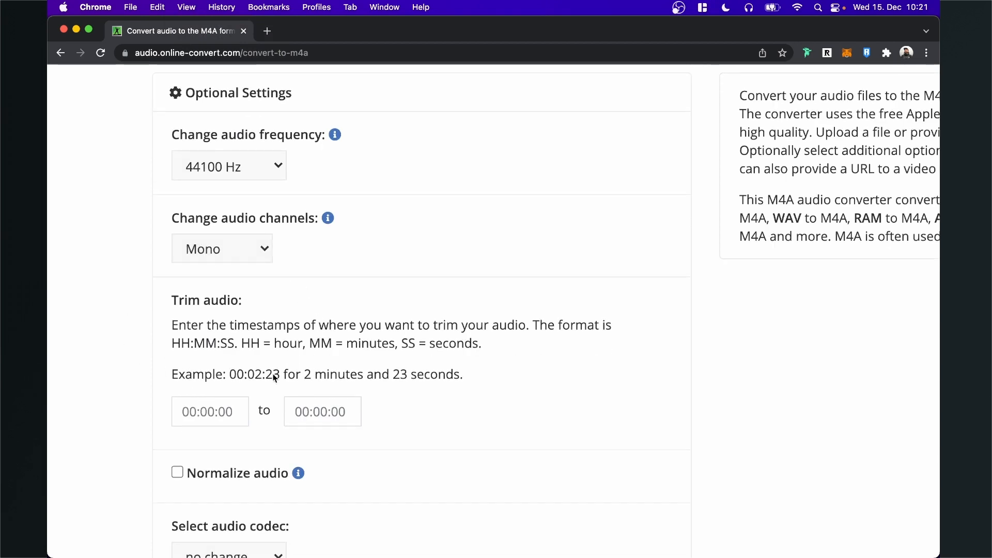
{"action": "mouse_move", "coordinate": [349, 316]}
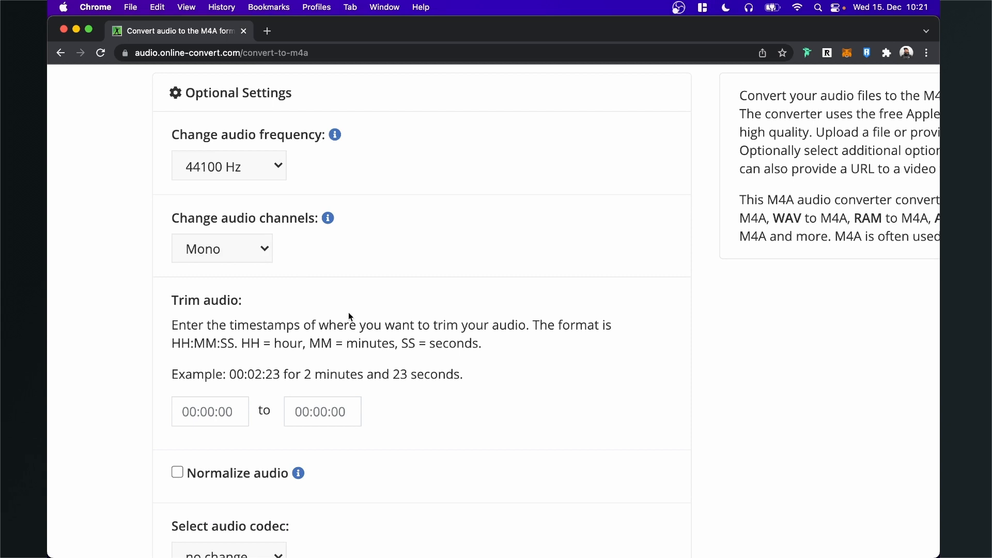
Choose the aac codec and start converting MUSIC.mp3 to M4A
{"action": "scroll", "scroll_direction": "down", "scroll_amount": 3}
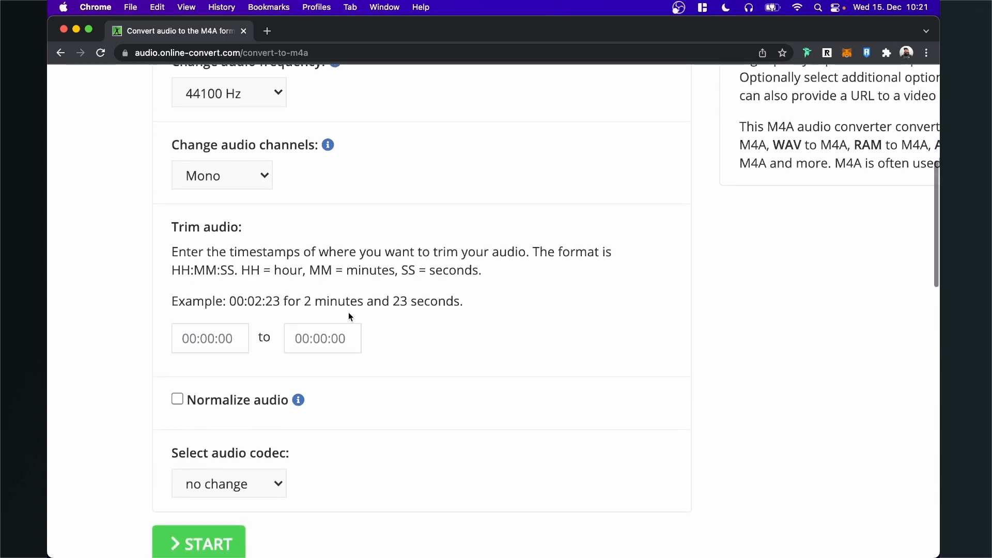
{"action": "scroll", "scroll_direction": "down", "scroll_amount": 3}
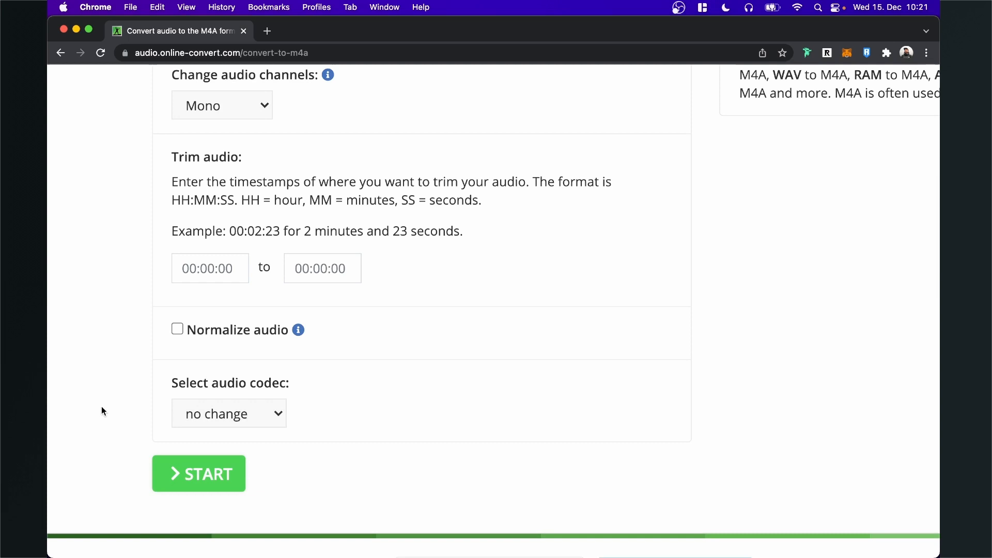
{"action": "left_click", "coordinate": [228, 413]}
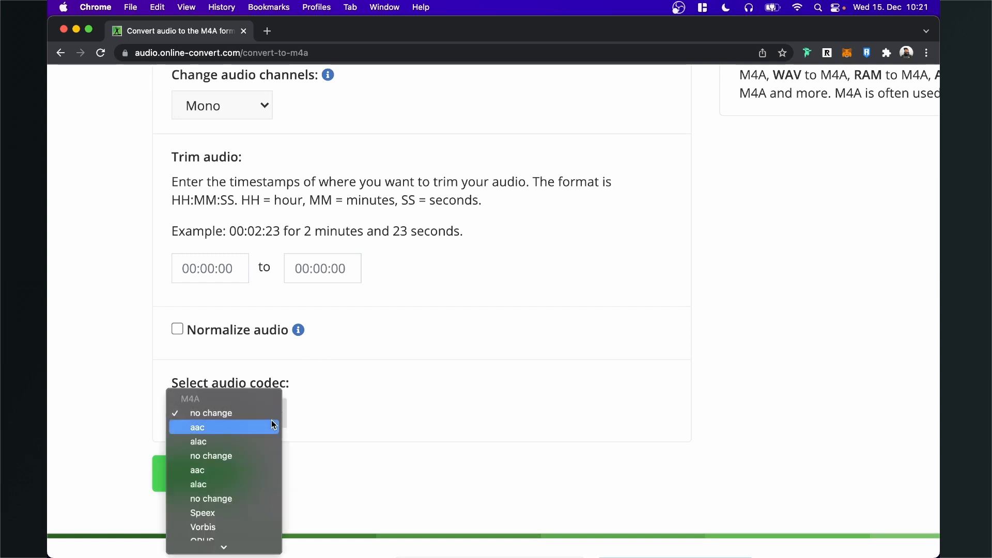
{"action": "mouse_move", "coordinate": [256, 429]}
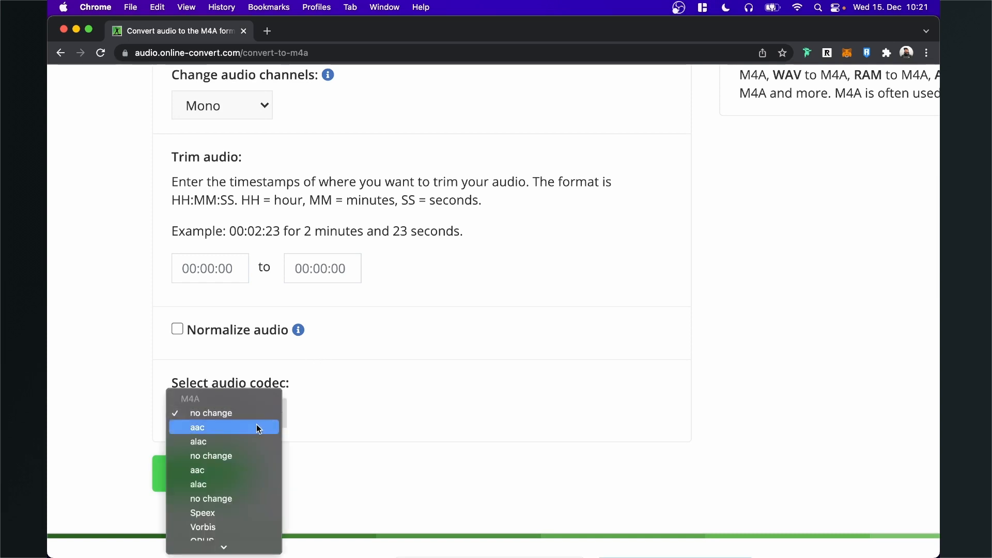
{"action": "left_click", "coordinate": [196, 426]}
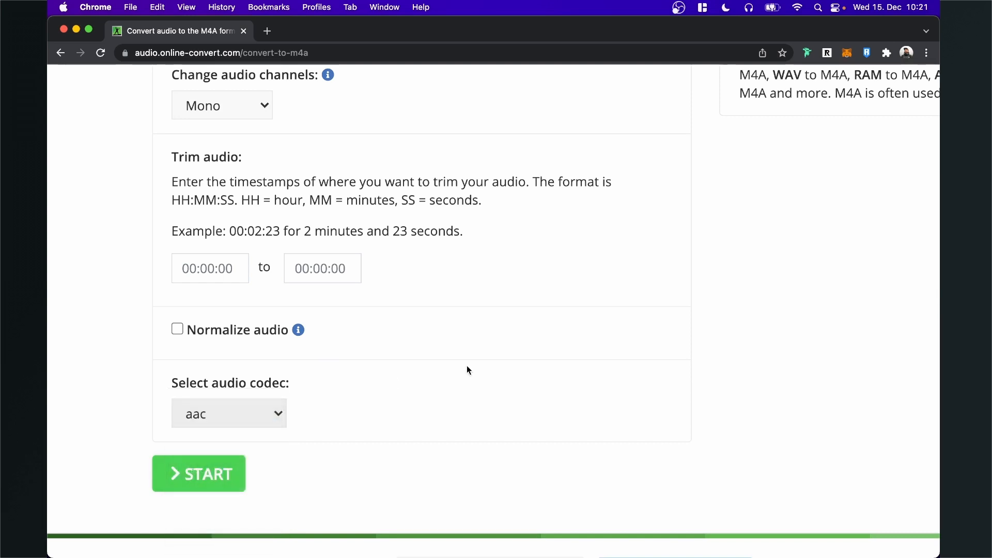
{"action": "left_click", "coordinate": [198, 474]}
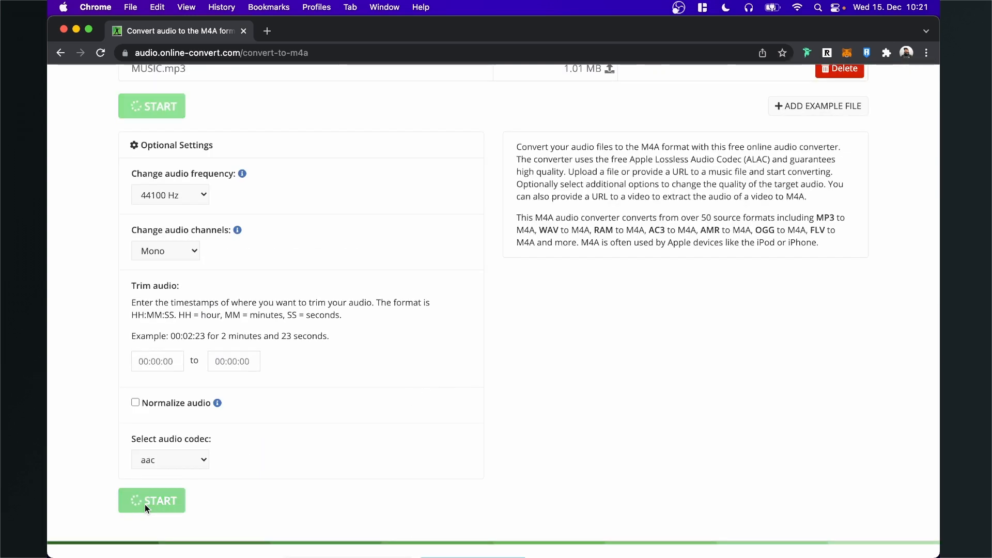
Download the converted MUSIC.m4a (377.94 KB) from the success page
{"action": "left_click", "coordinate": [151, 500]}
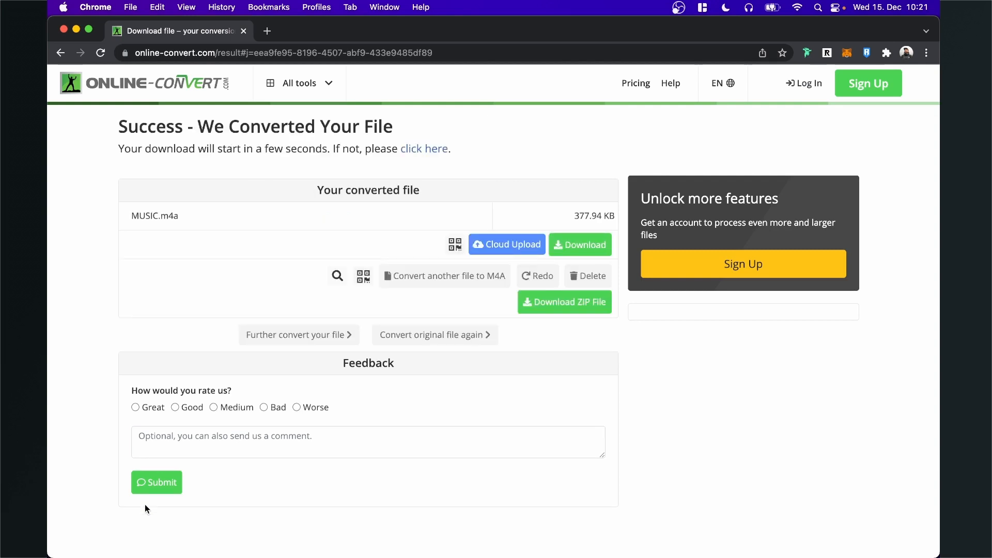
{"action": "left_click", "coordinate": [579, 243]}
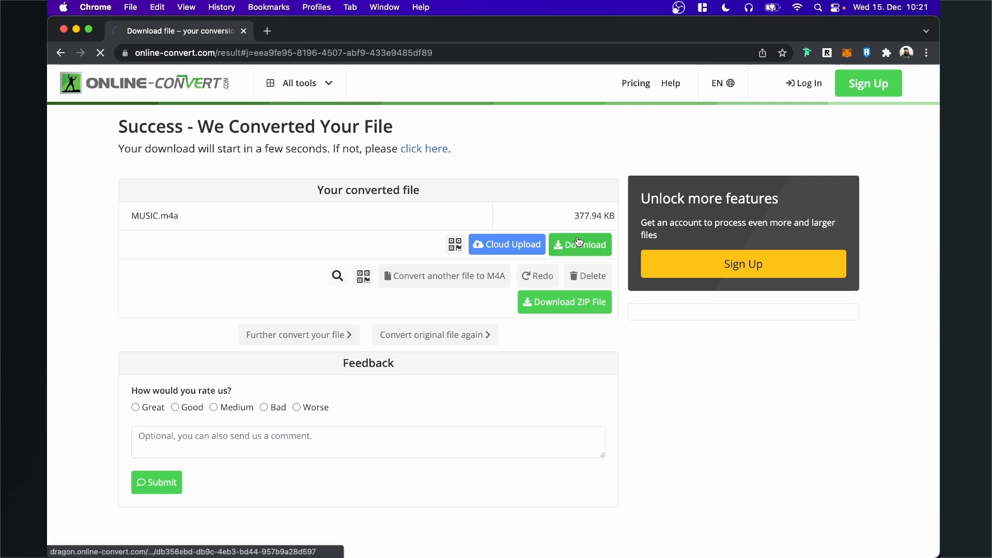
{"action": "left_click", "coordinate": [580, 244]}
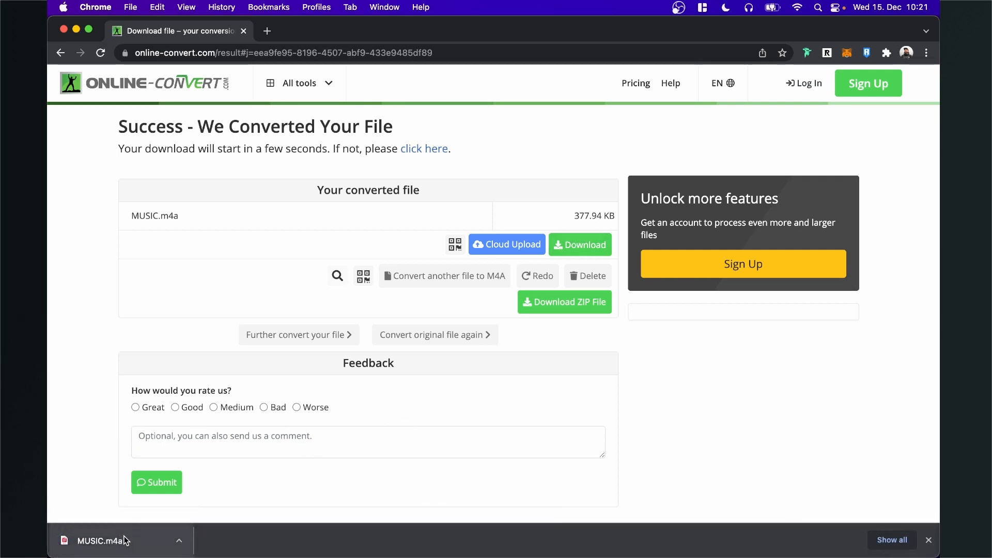
{"action": "mouse_move", "coordinate": [101, 541]}
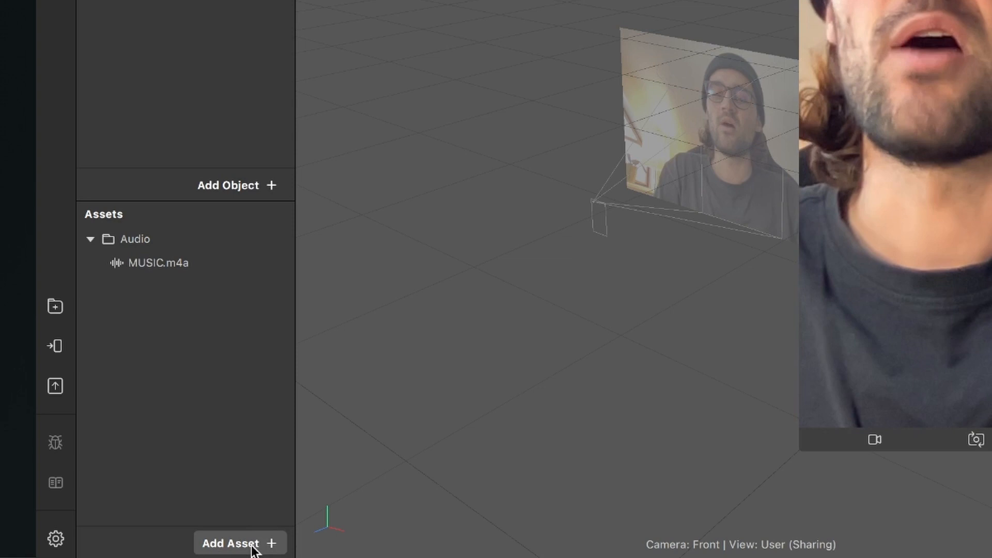
Add an audio playback controller asset and show its properties
{"action": "left_click", "coordinate": [238, 543]}
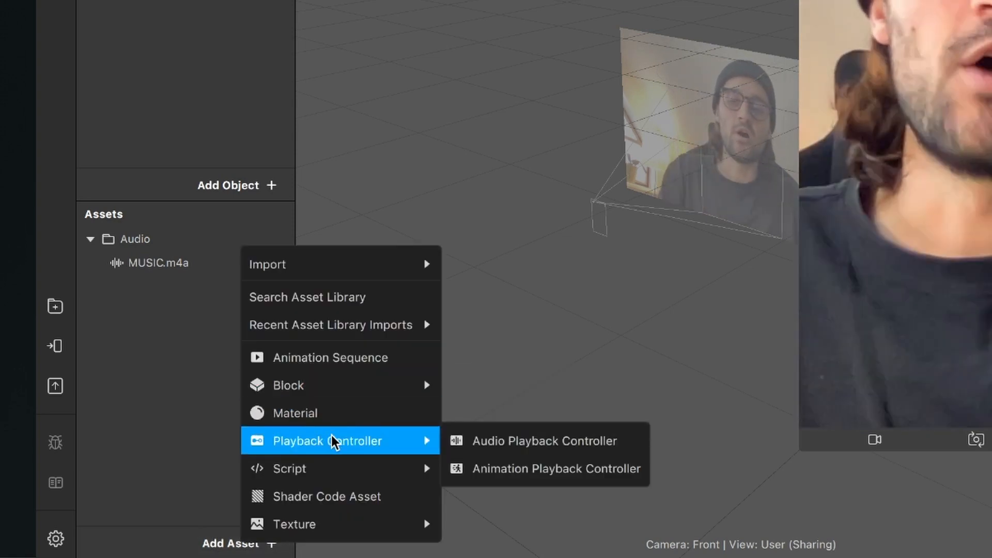
{"action": "left_click", "coordinate": [544, 440]}
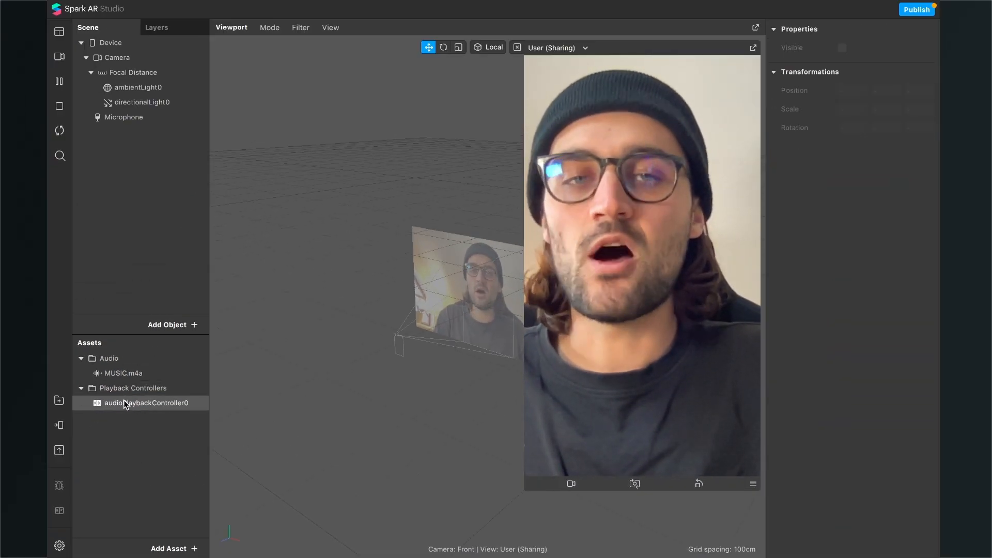
{"action": "left_click", "coordinate": [149, 403]}
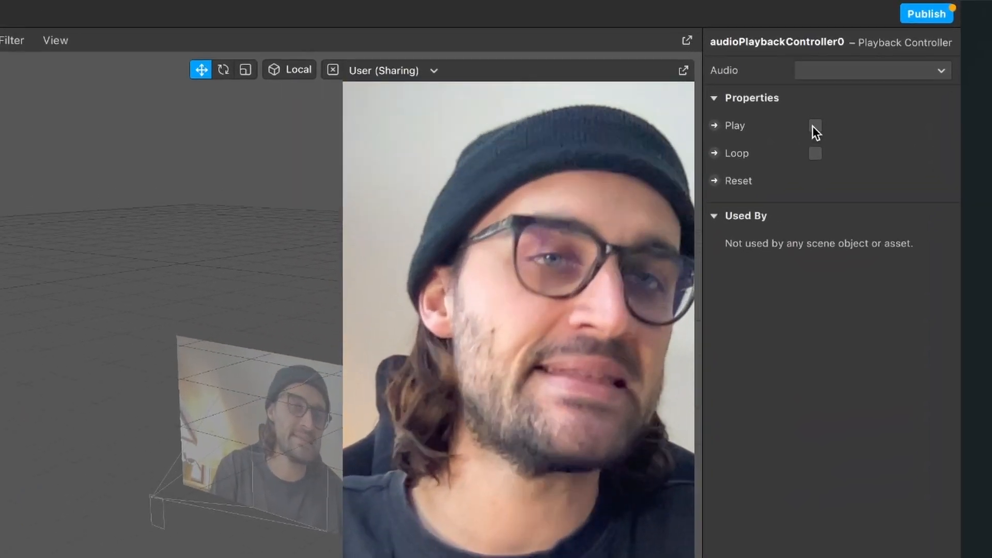
Set audioPlaybackController0's audio source to MUSIC.m4a
{"action": "left_click", "coordinate": [873, 70]}
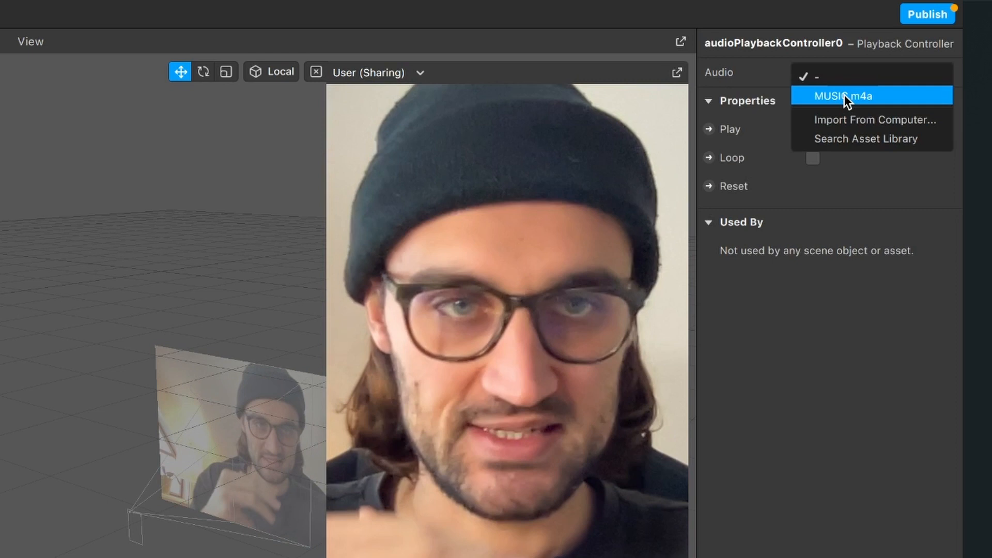
{"action": "left_click", "coordinate": [841, 95]}
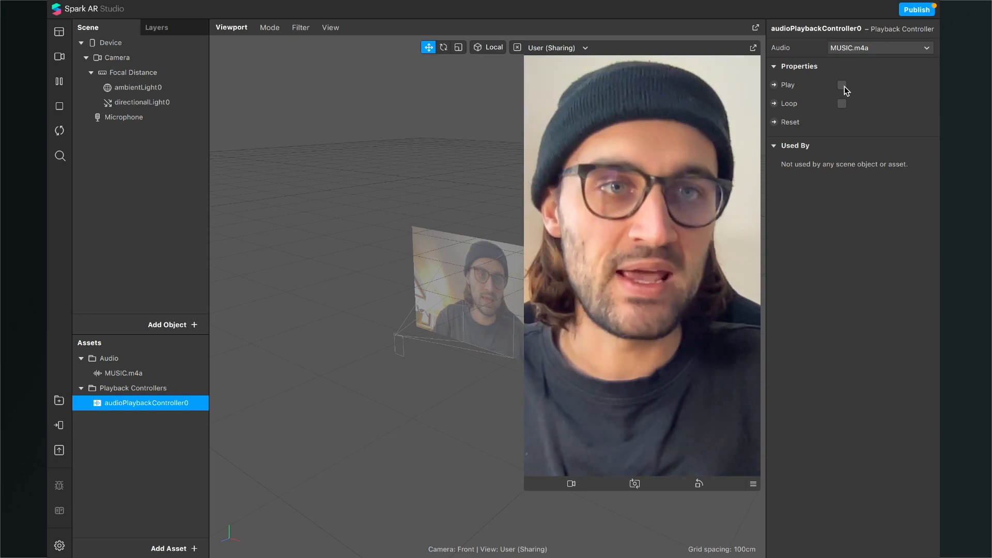
{"action": "left_click", "coordinate": [841, 84]}
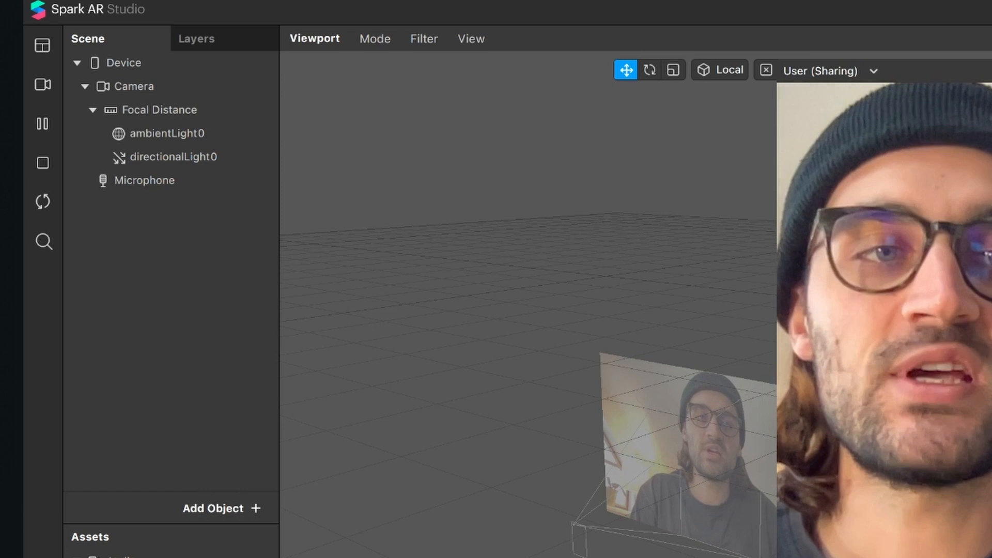
Insert a Speaker object fed by audioPlaybackController0
{"action": "left_click", "coordinate": [221, 509]}
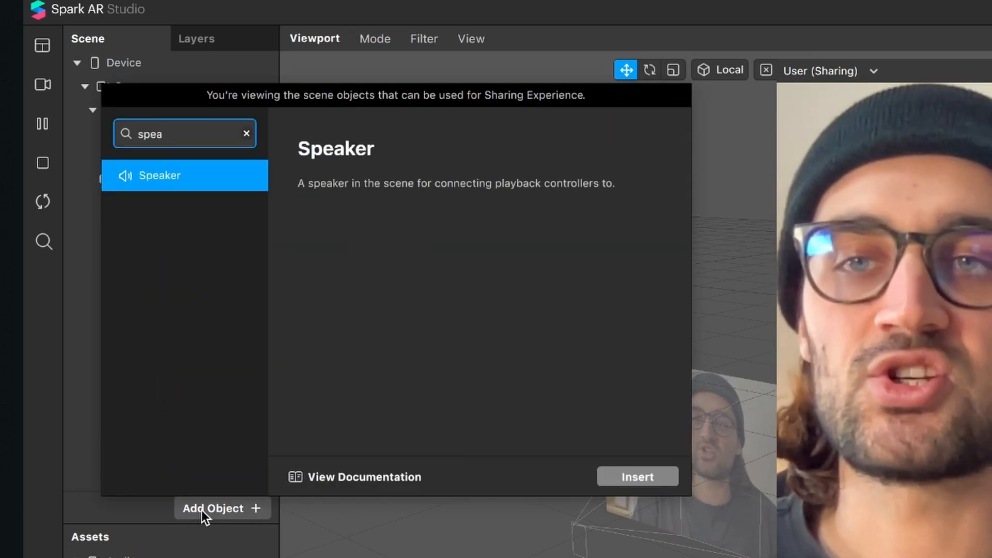
{"action": "left_click", "coordinate": [635, 476]}
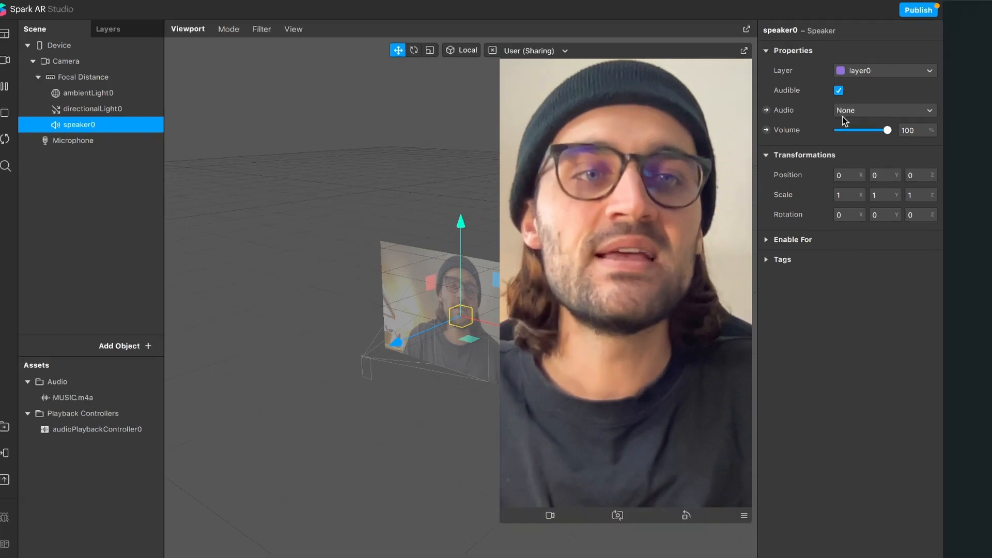
{"action": "left_click", "coordinate": [883, 111]}
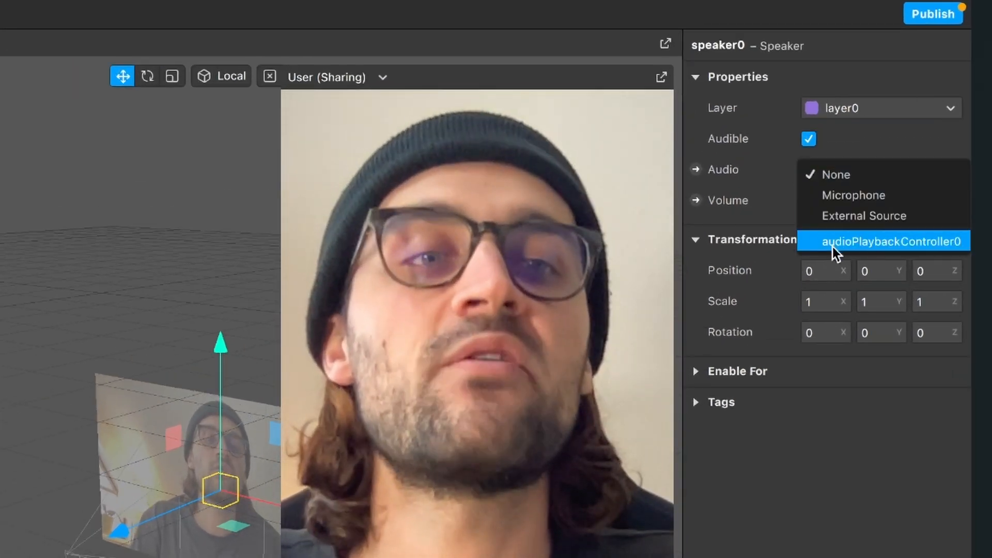
{"action": "left_click", "coordinate": [892, 241]}
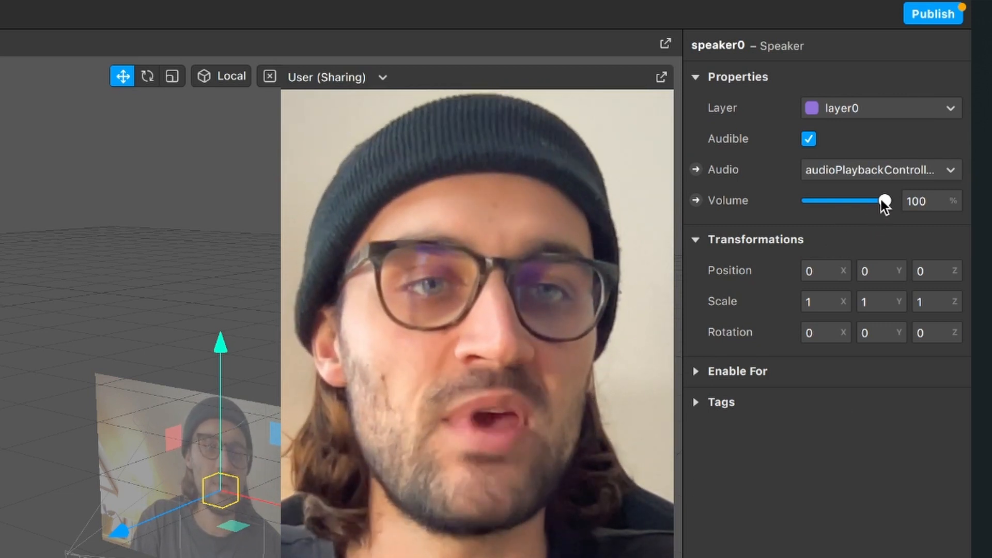
Try the speaker volume near 58, then restore it to 100
{"action": "left_click_drag", "start_coordinate": [884, 200], "coordinate": [852, 200]}
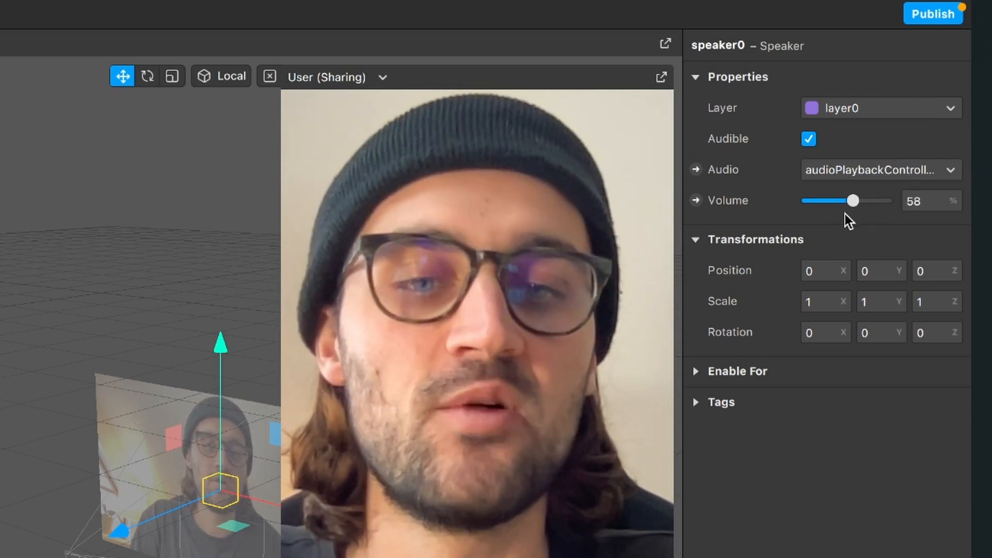
{"action": "left_click_drag", "start_coordinate": [852, 200], "coordinate": [884, 200]}
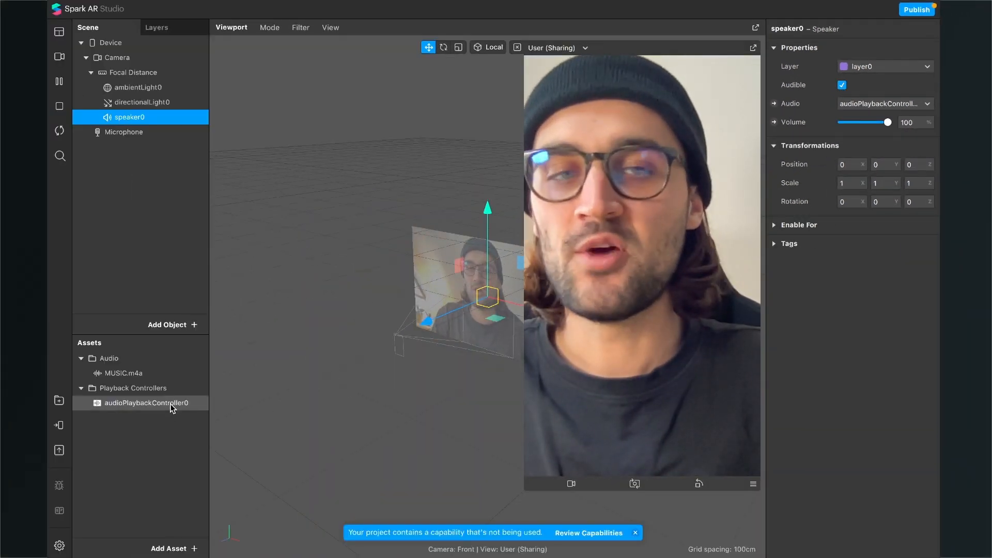
Tick Play on audioPlaybackController0 to hear the music, then create its Play patch
{"action": "left_click", "coordinate": [147, 403]}
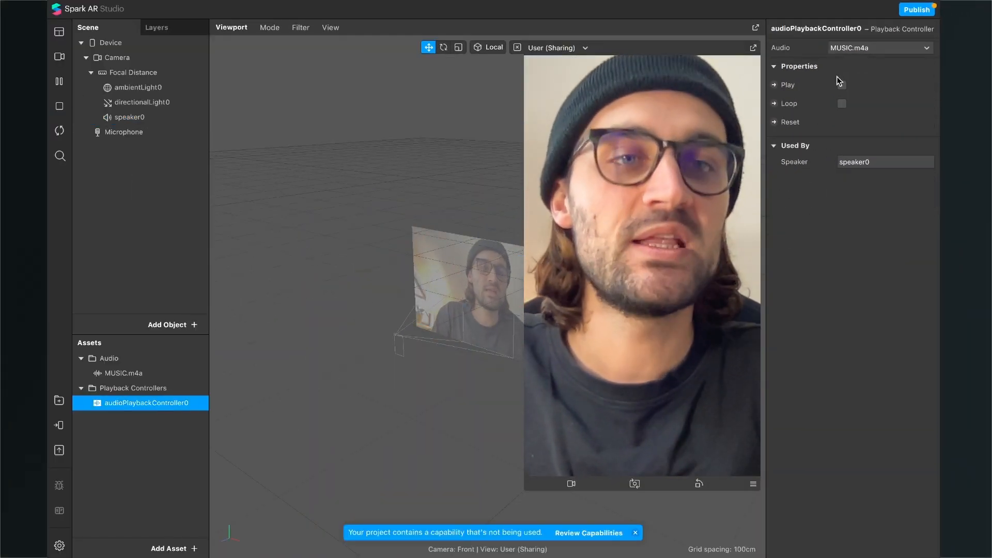
{"action": "left_click", "coordinate": [841, 84]}
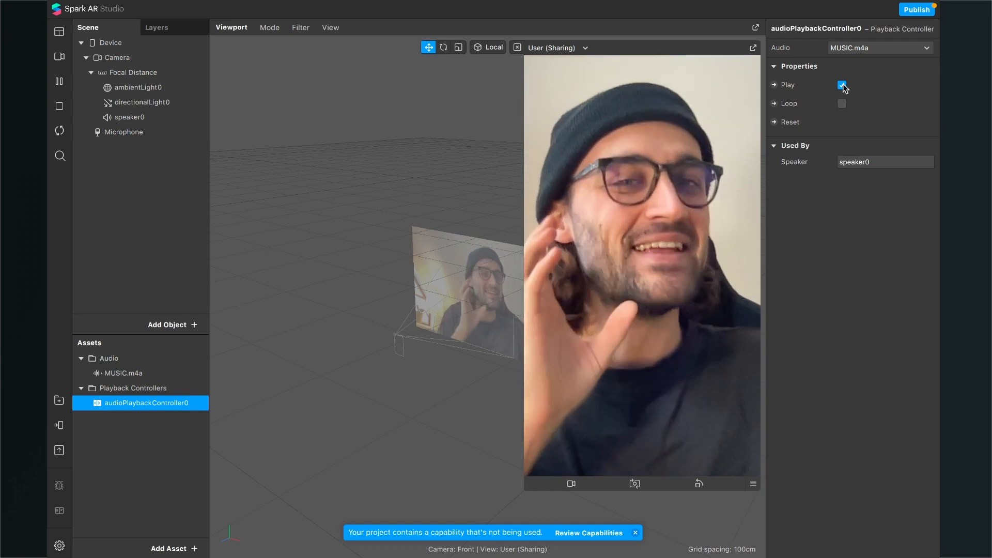
{"action": "left_click", "coordinate": [841, 84]}
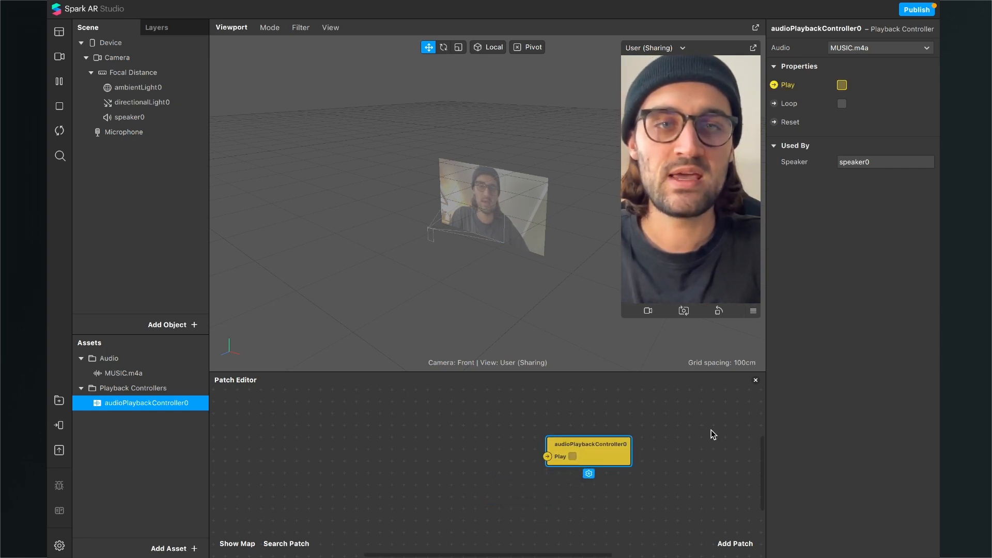
Add Screen Tap and Switch patches and connect the Switch output to Play
{"action": "left_click", "coordinate": [733, 543]}
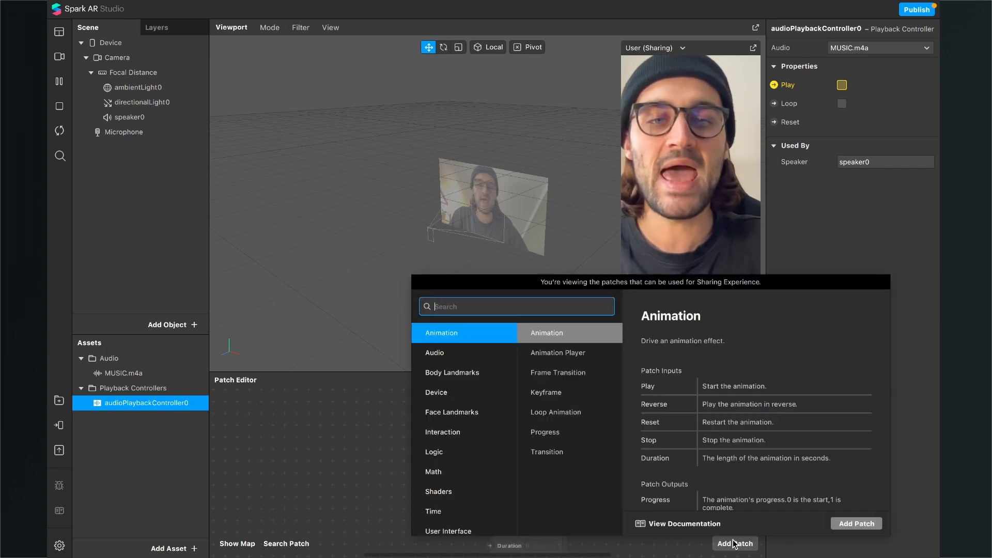
{"action": "type", "text": "scre"}
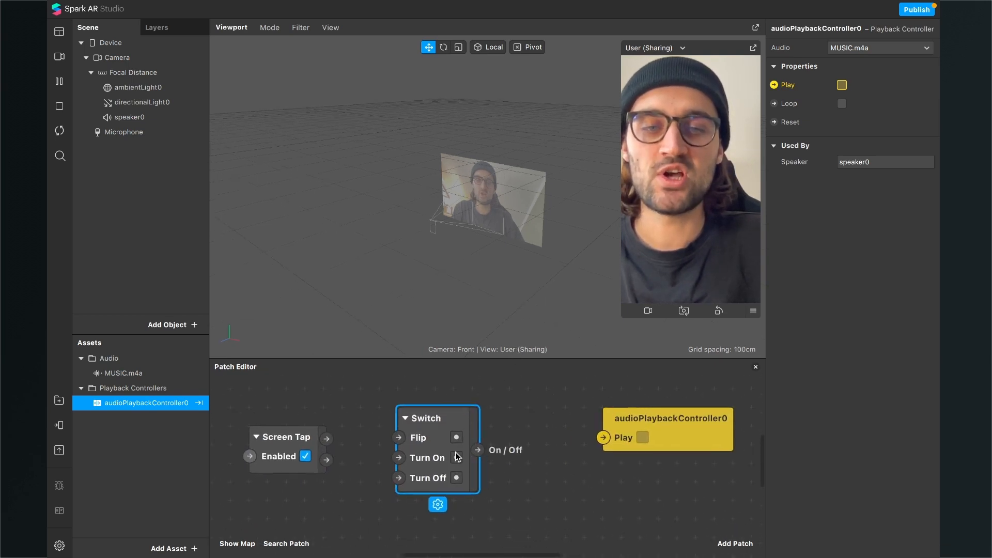
{"action": "left_click_drag", "start_coordinate": [478, 450], "coordinate": [612, 432]}
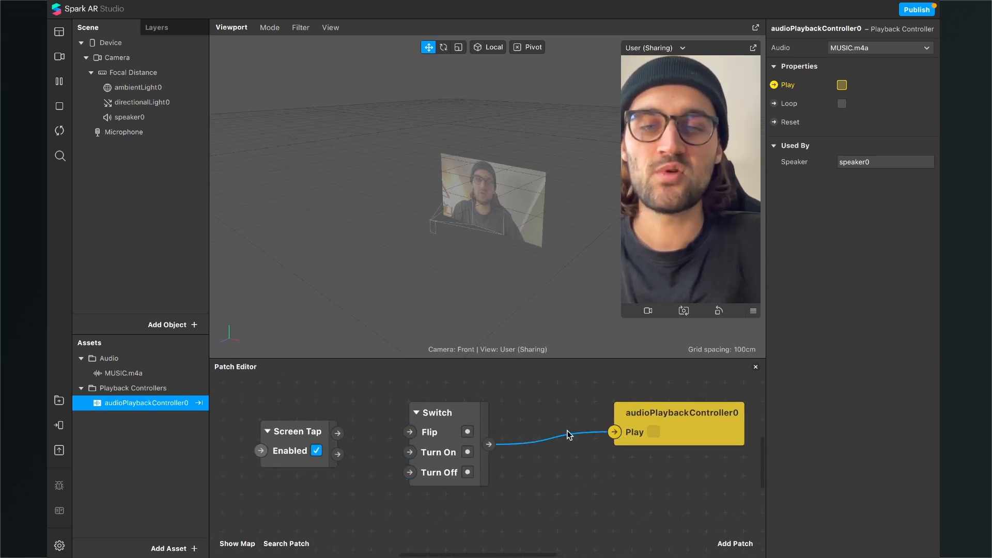
Connect Screen Tap to the Switch's Flip input and tap the preview to toggle music
{"action": "left_click", "coordinate": [436, 412]}
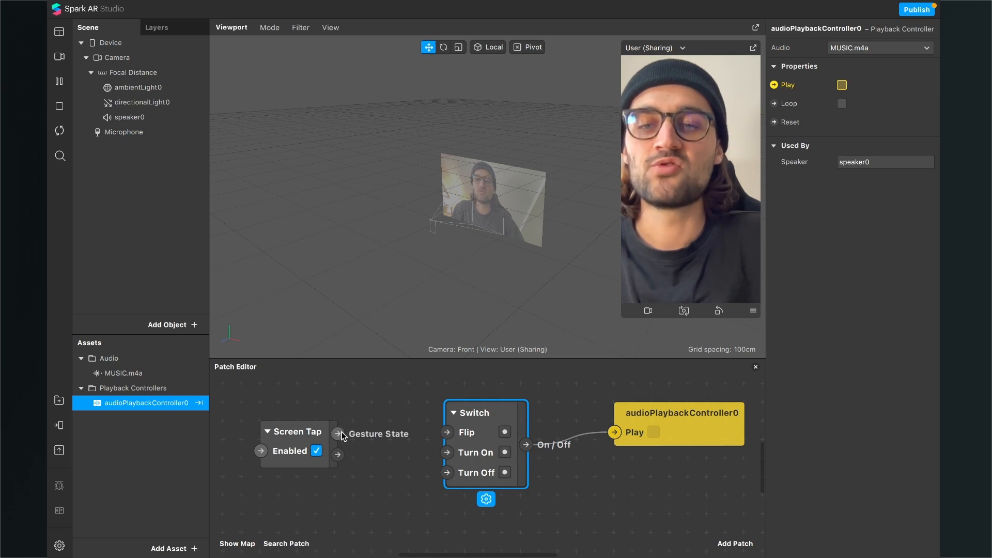
{"action": "left_click_drag", "start_coordinate": [338, 433], "coordinate": [447, 432]}
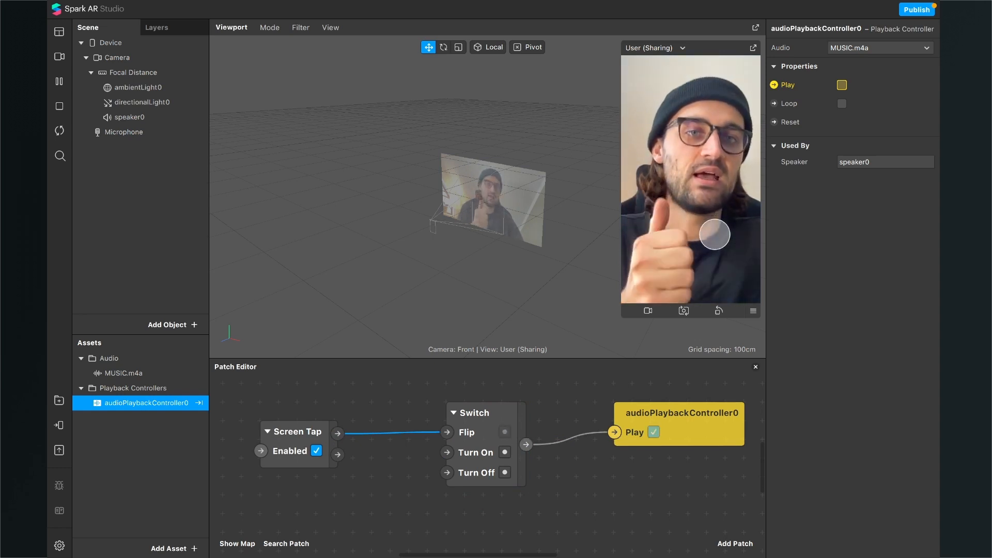
{"action": "left_click", "coordinate": [655, 432]}
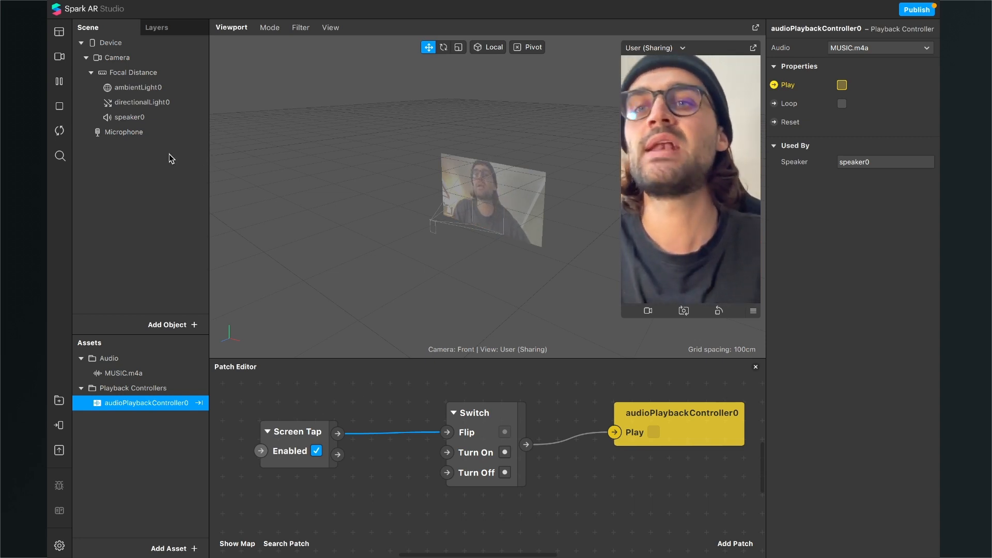
Tick Disable Mic on the scene's Microphone and return to audioPlaybackController0's properties
{"action": "left_click", "coordinate": [123, 131]}
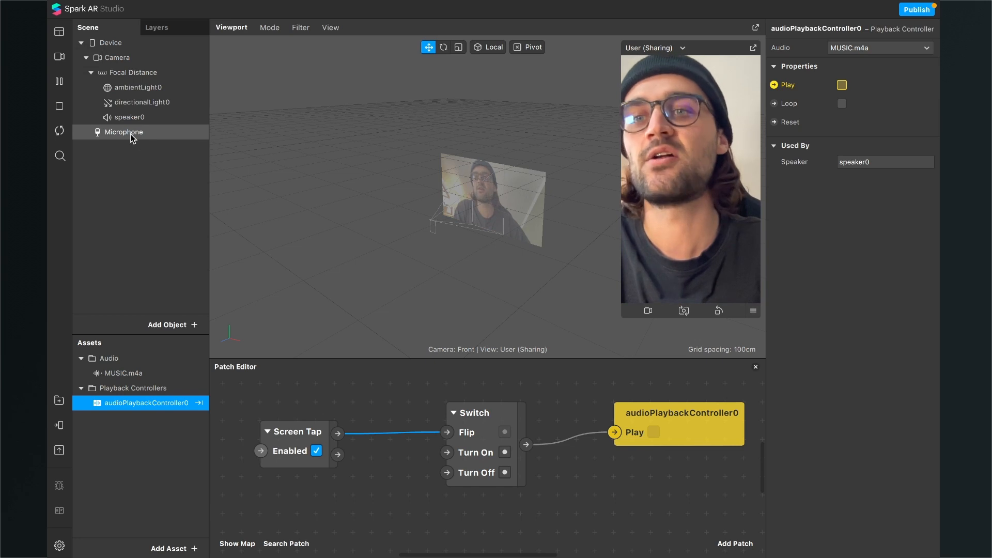
{"action": "left_click", "coordinate": [124, 131]}
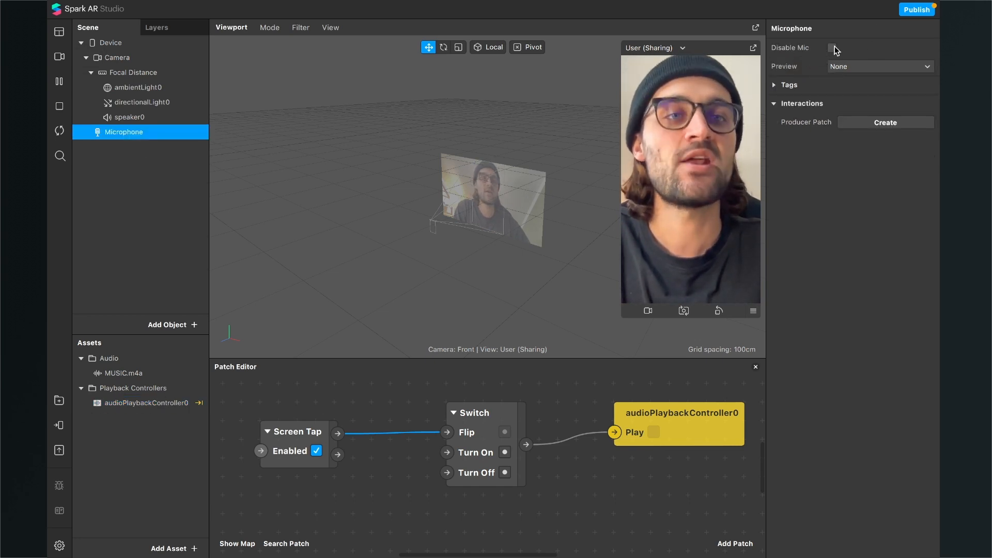
{"action": "left_click", "coordinate": [830, 48]}
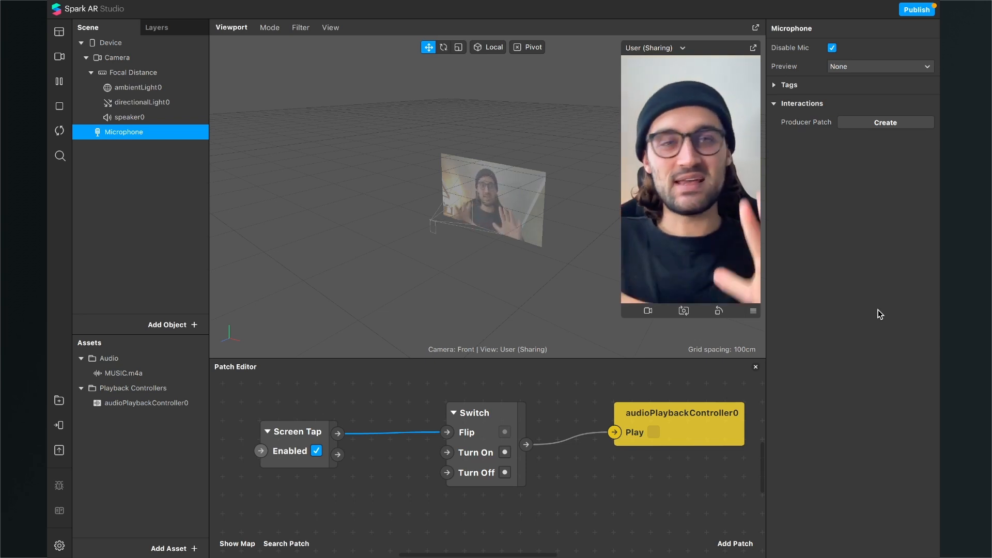
{"action": "mouse_move", "coordinate": [623, 453]}
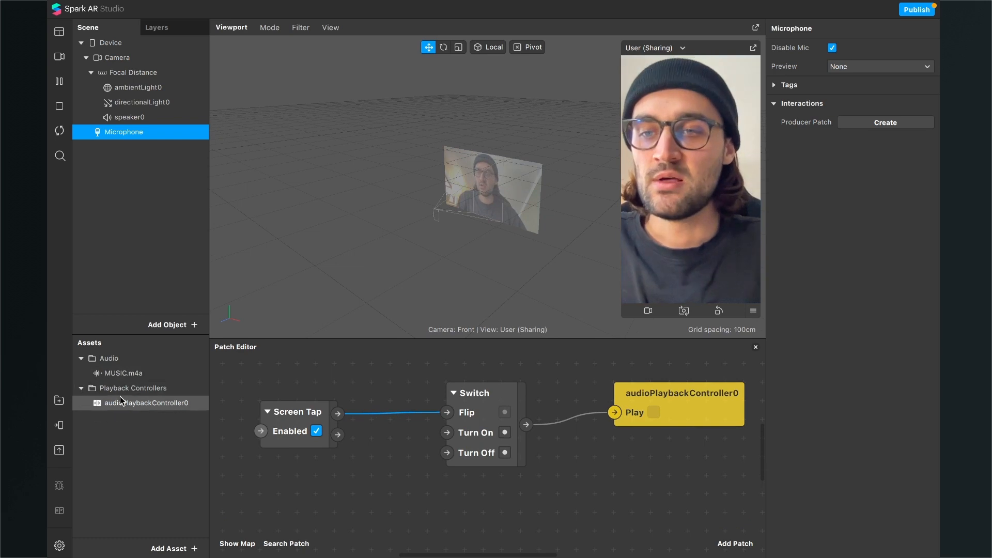
{"action": "left_click", "coordinate": [149, 403]}
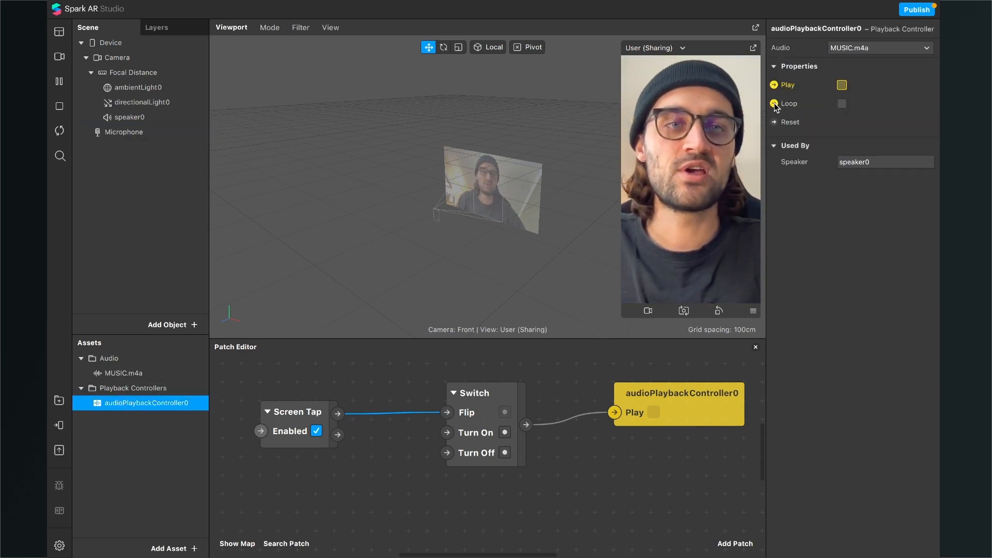